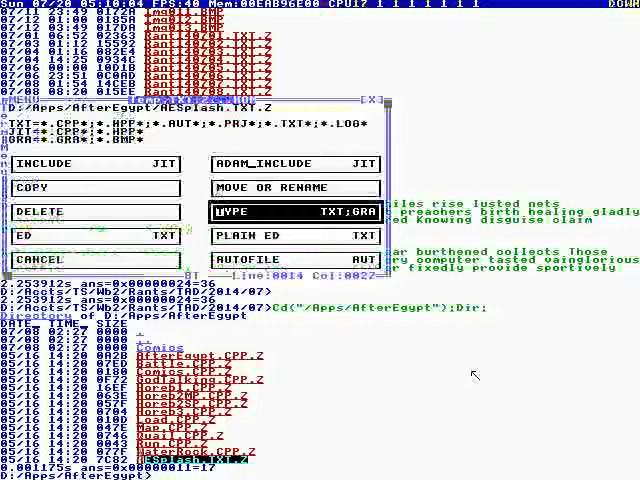
Browse the WaterRock source from its top definitions through DrawWaterRock, typing 'Doo' to bring up AutoComplete words like Unto and Behold
click(238, 212)
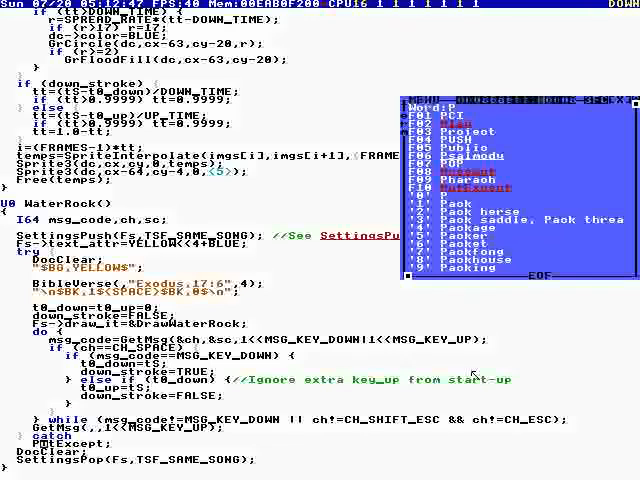
text(Doo)
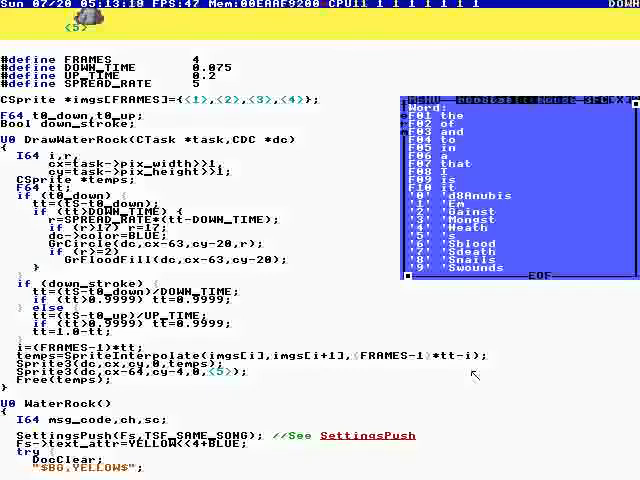
scroll(down, 3)
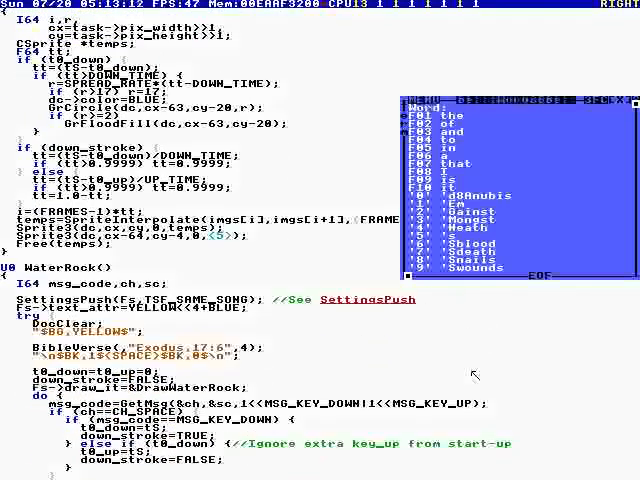